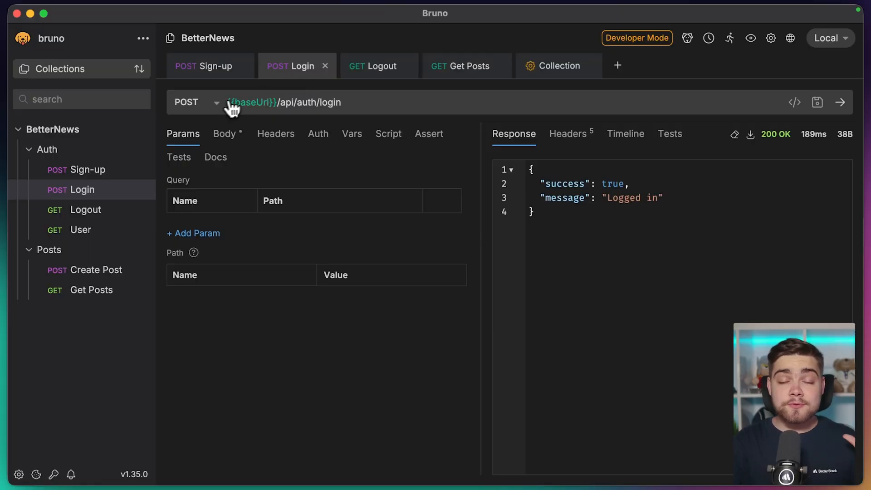
View the Get Posts response, then show the BetterNews collection's settings and variables.
left_click(460, 65)
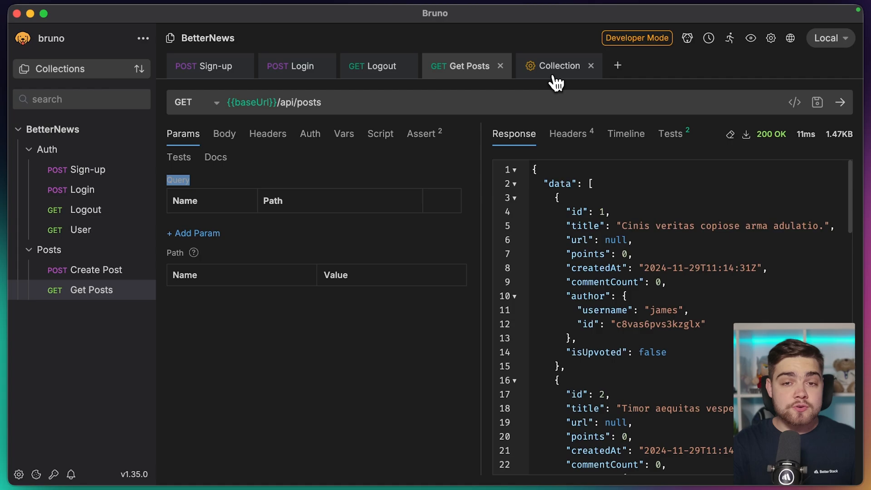
left_click(832, 38)
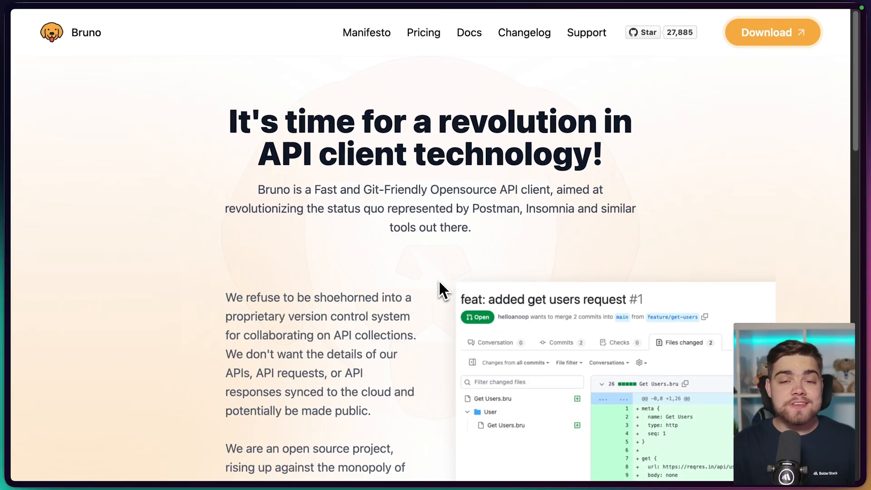
Highlight the manifesto sentence about not syncing API collections to the cloud.
scroll("down", 3)
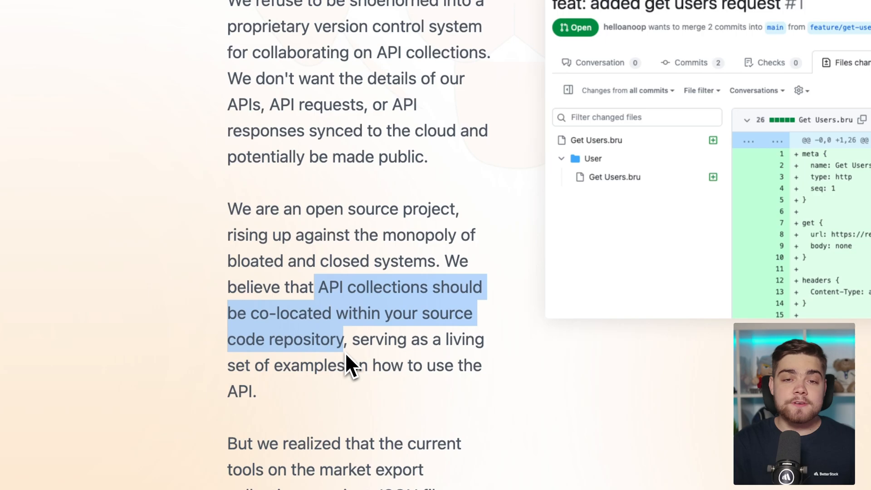
mouse_move(256, 107)
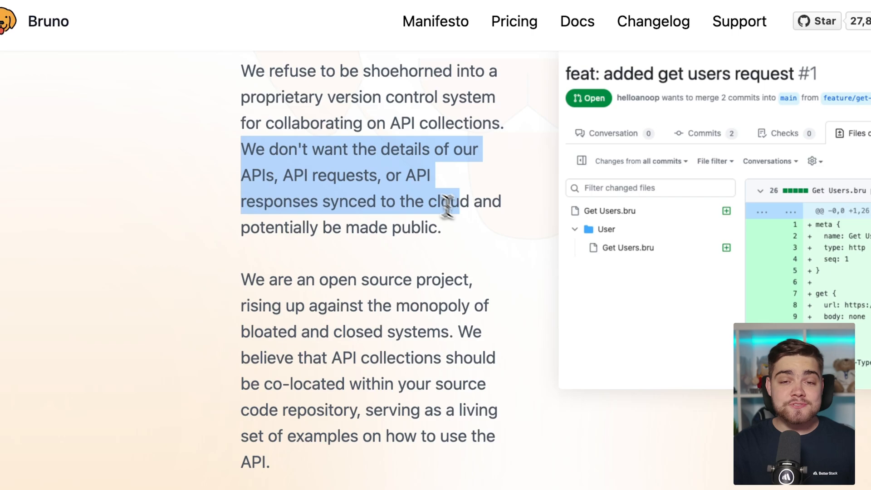
left_click_drag(439, 201, 443, 227)
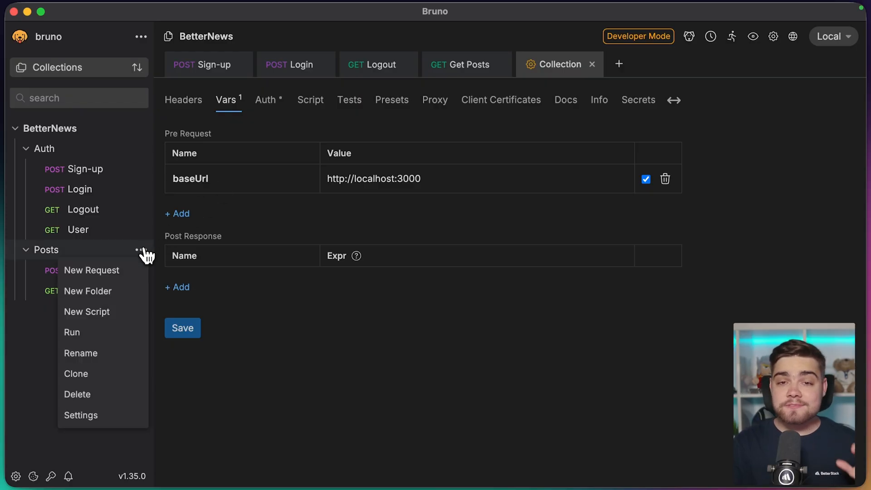
Create a new request inside the Posts folder from its menu.
left_click(91, 271)
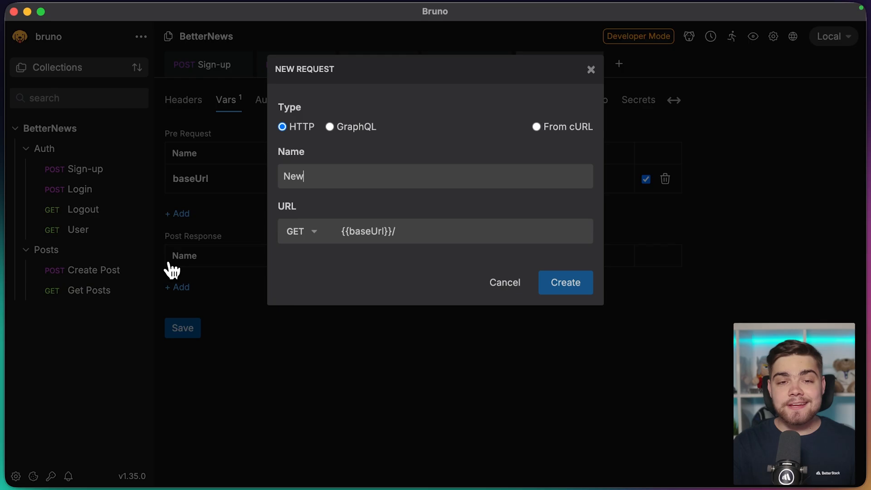
left_click(566, 284)
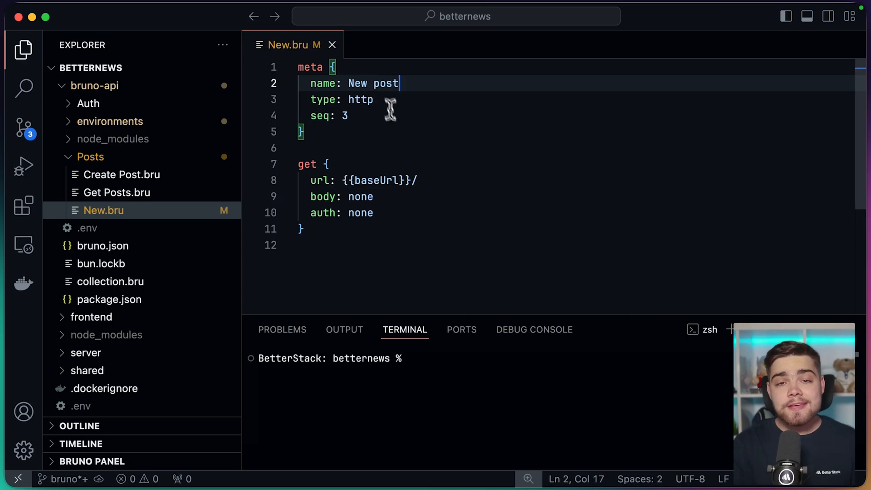
Commit the staged request and environment files as 'add bru test' and publish the branch.
left_click(24, 204)
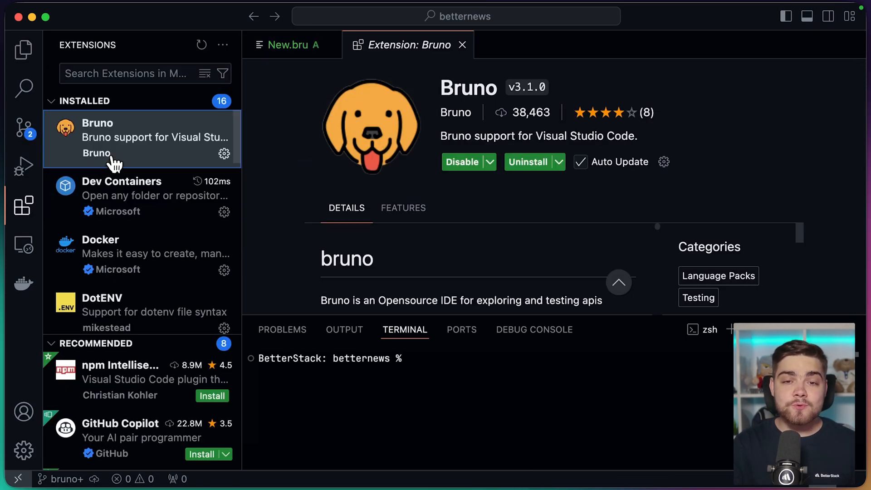
left_click(24, 132)
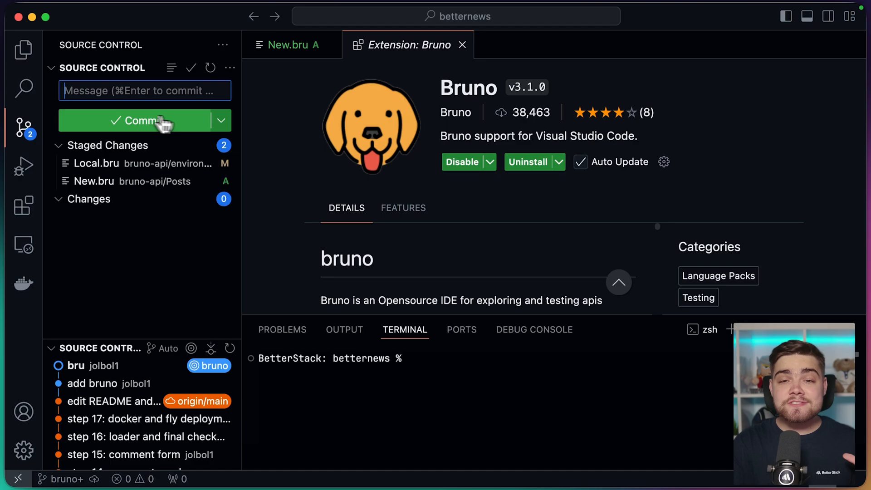
type("add bruno test")
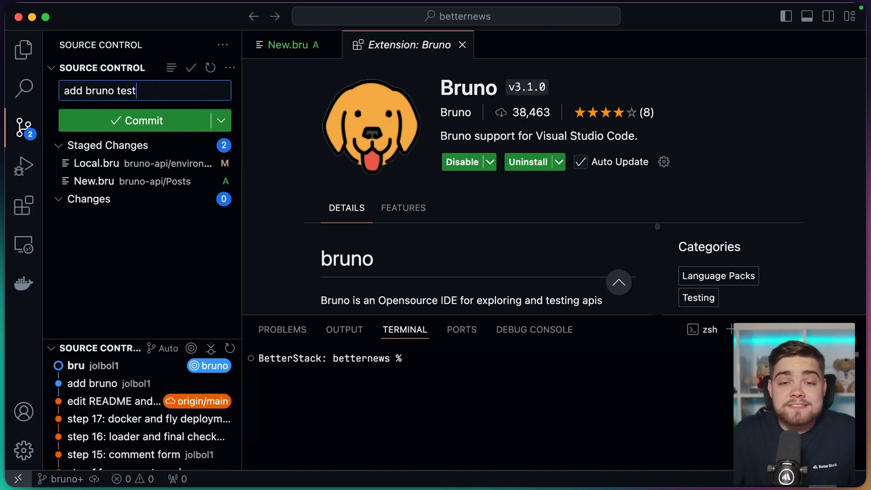
left_click(144, 121)
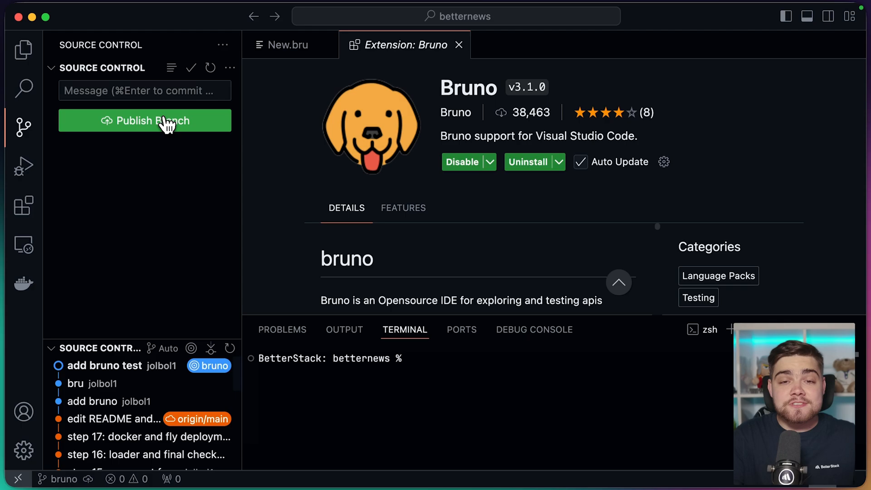
left_click(23, 204)
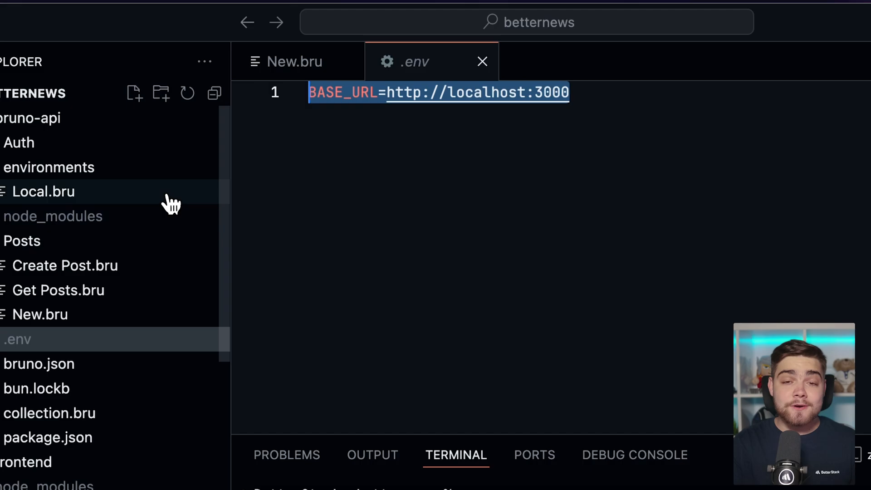
Show the Local.bru environment file under the collection's environments folder.
left_click(43, 191)
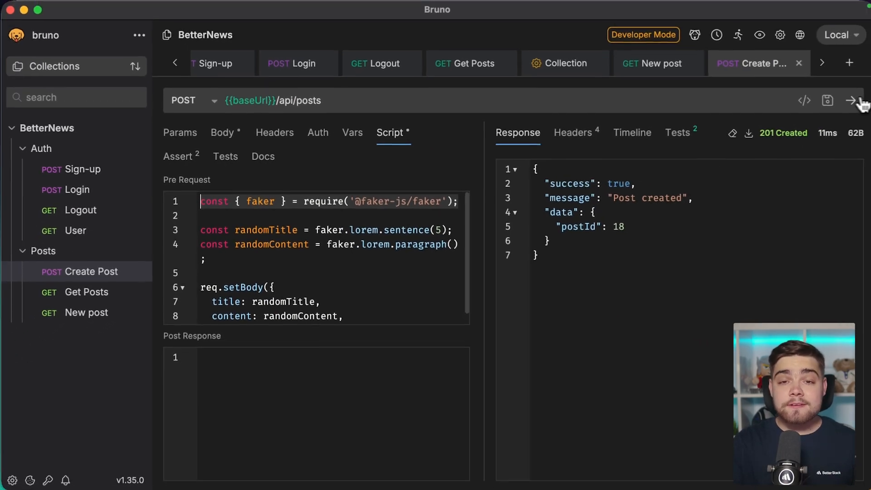
Send Create Post repeatedly, getting 201 Created with passing status and 'Post created' assertions.
left_click(847, 99)
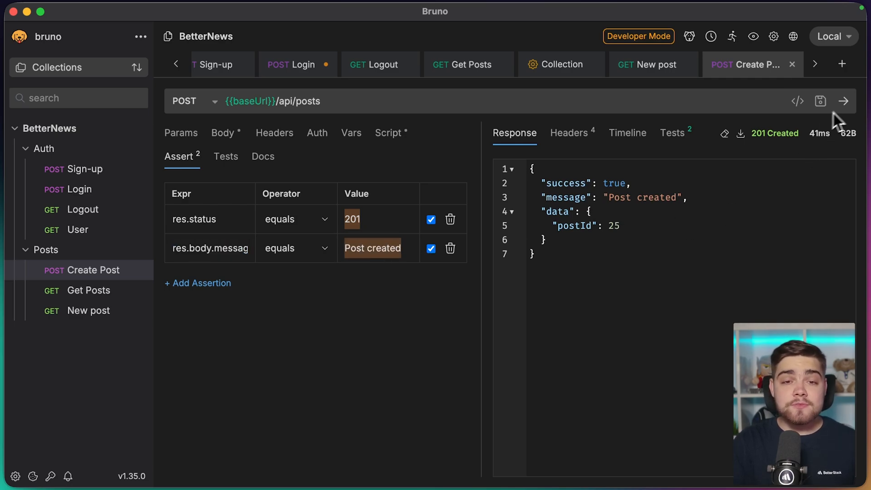
left_click(844, 101)
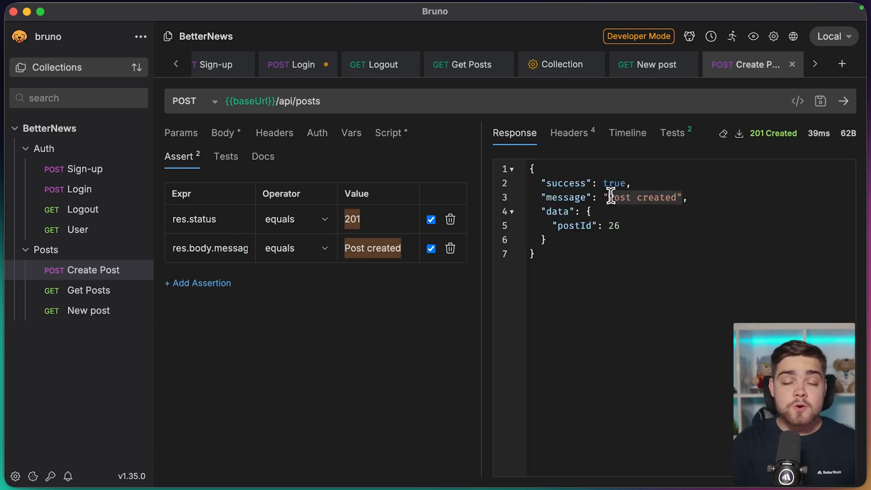
left_click(672, 133)
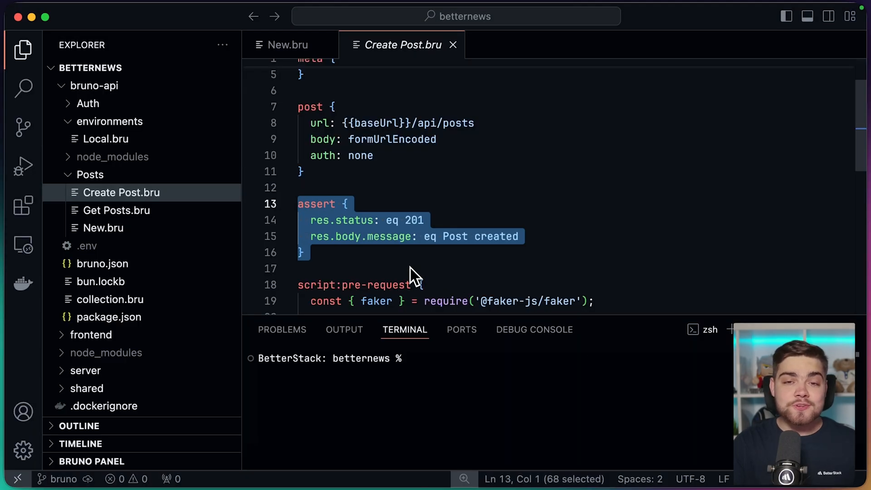
mouse_move(416, 299)
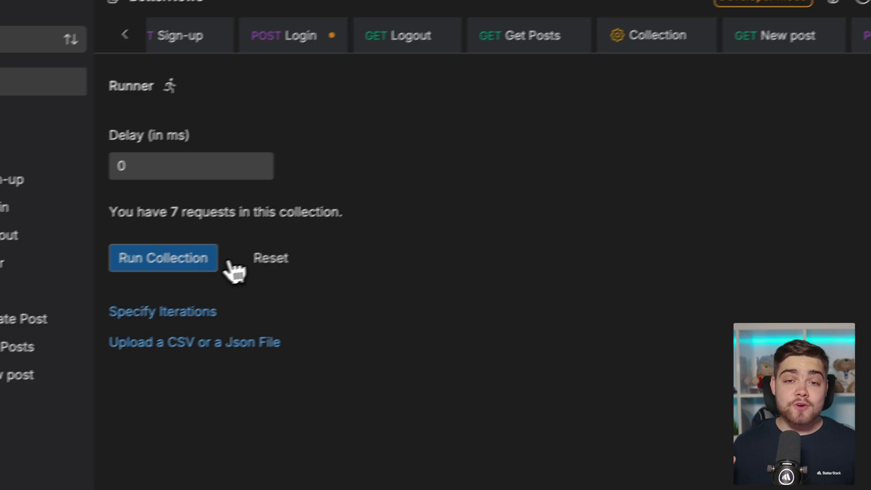
Run all seven BetterNews requests at once from the Runner.
left_click(163, 257)
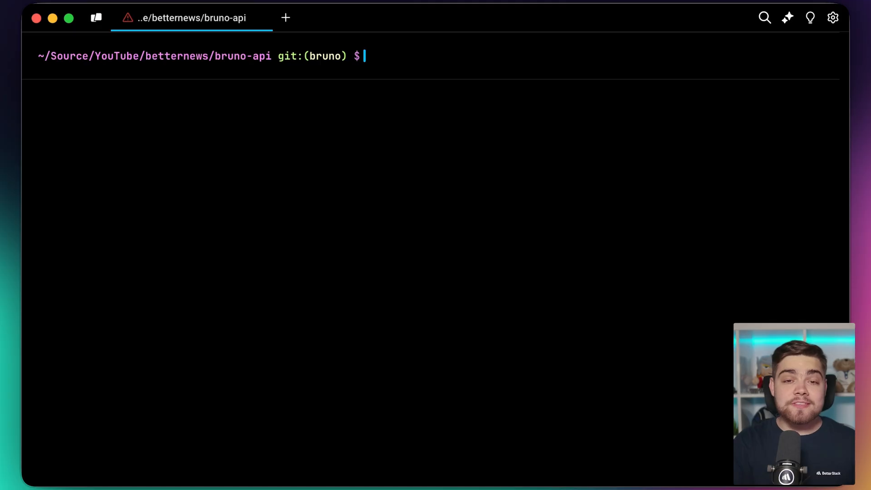
Run the collection from the CLI with 'bru run --env Local'.
type("bru run --env Local")
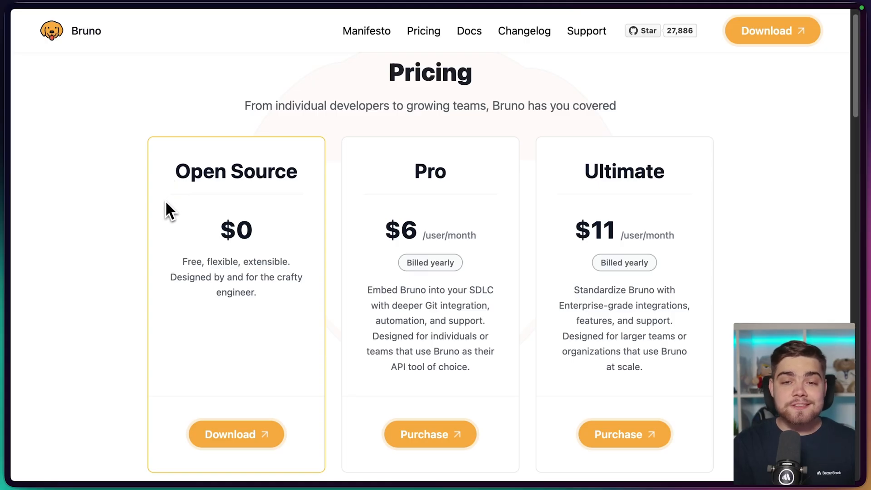
Highlight the Pro plan heading, its $6 /user/month price and the deeper Git integration benefit.
left_click_drag(183, 262, 280, 277)
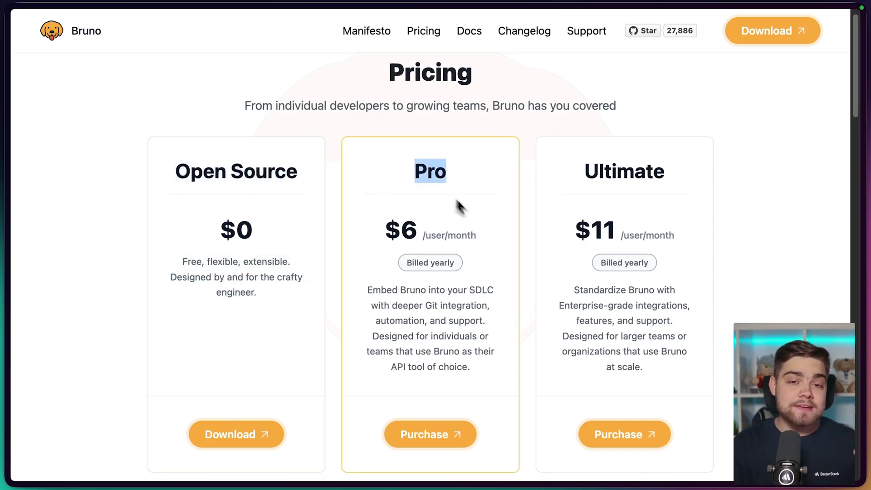
scroll("down", 3)
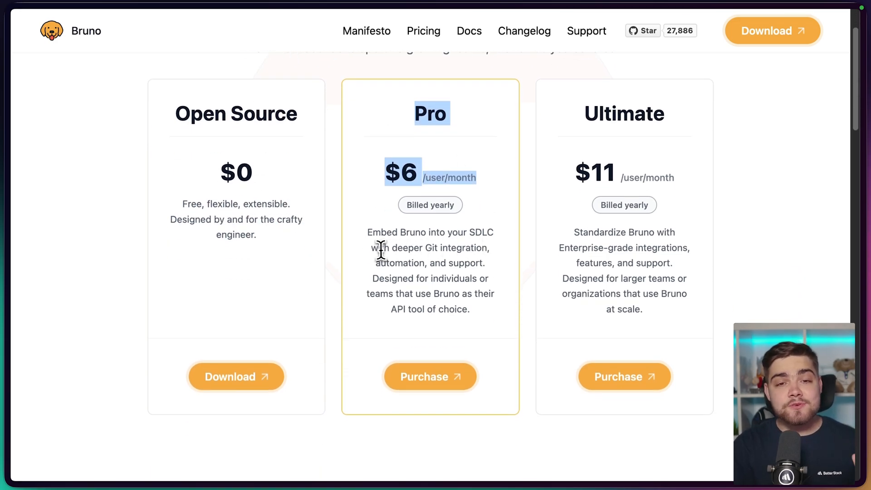
left_click_drag(370, 247, 493, 247)
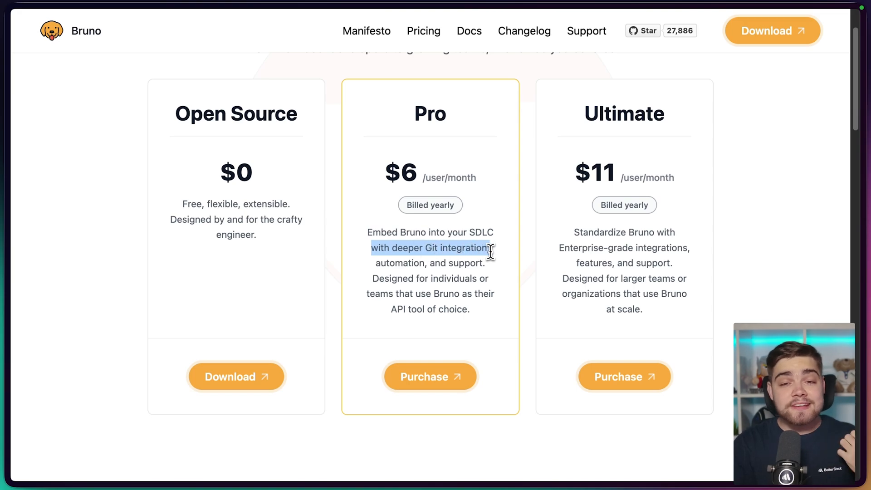
left_click_drag(491, 252, 500, 296)
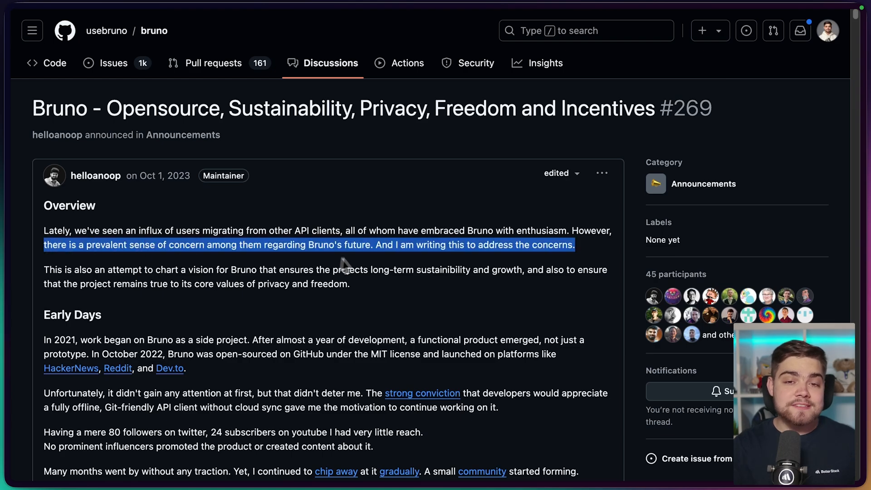
Highlight the announcement line about working full-time on Bruno from Jan 2024.
scroll("down", 3)
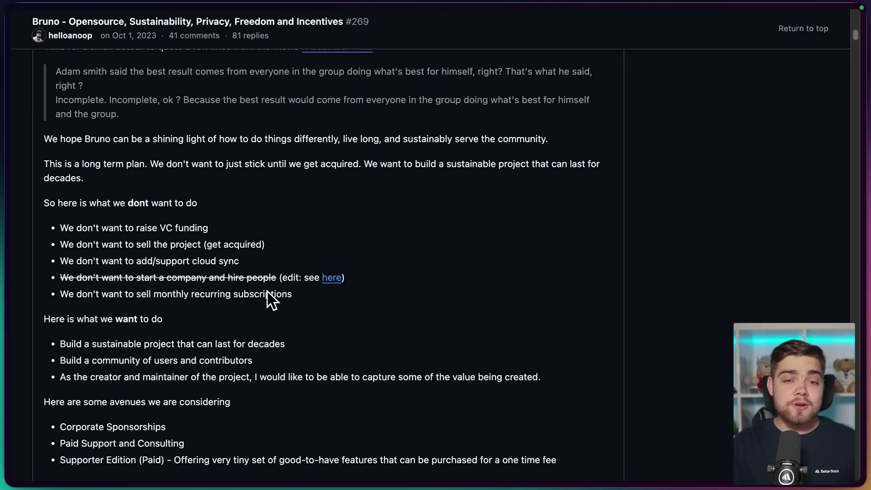
scroll("down", 3)
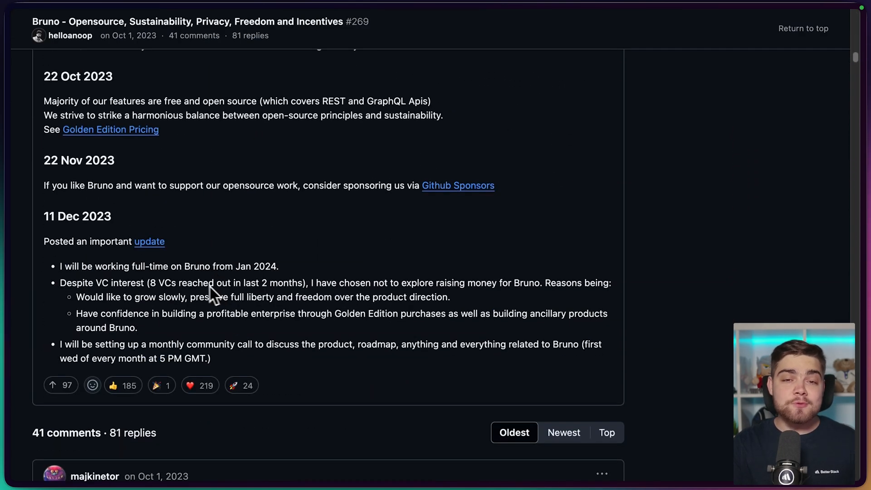
left_click_drag(59, 266, 278, 266)
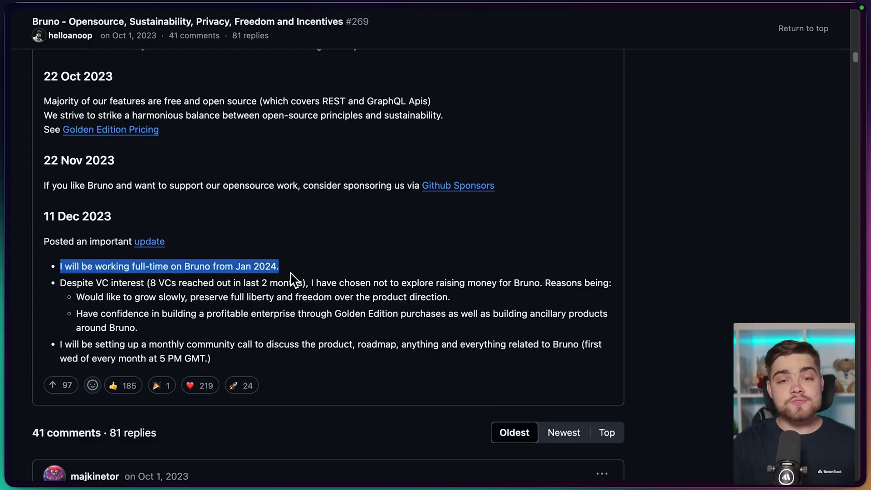